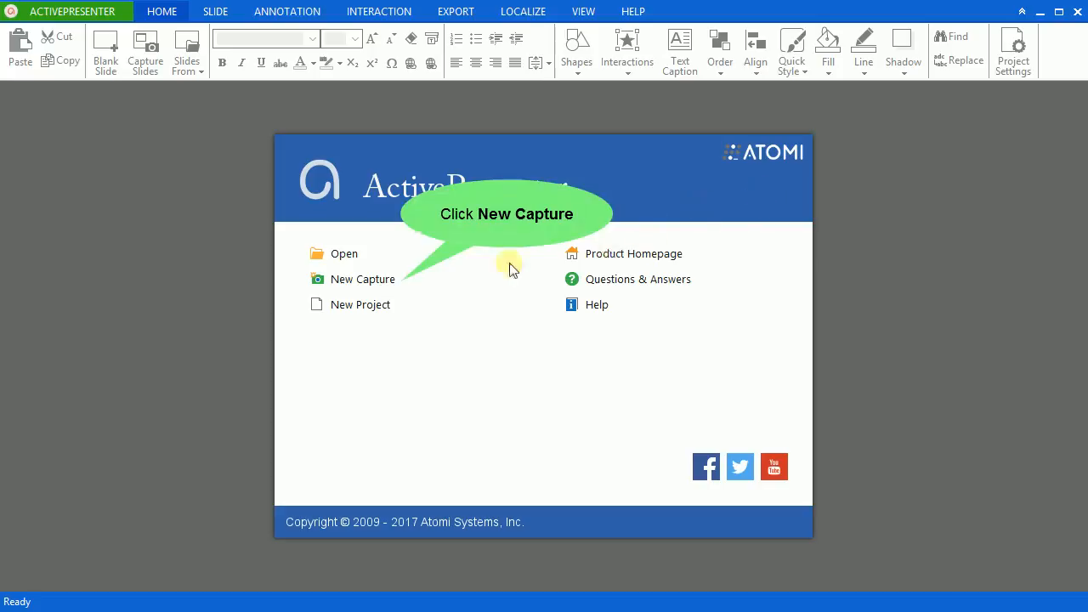
Step: Start a new capture project 'My Project' from the start page via New Capture
click(364, 279)
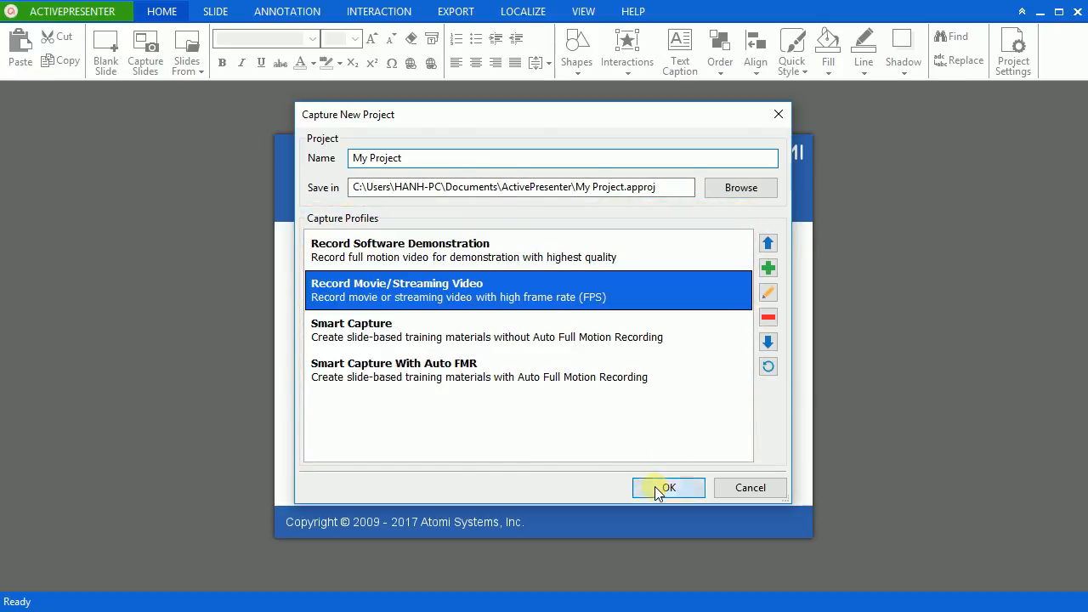
Step: Create the project with the Record Movie/Streaming Video profile, select the high-definition Microphone device, and raise volume to maximum
click(670, 488)
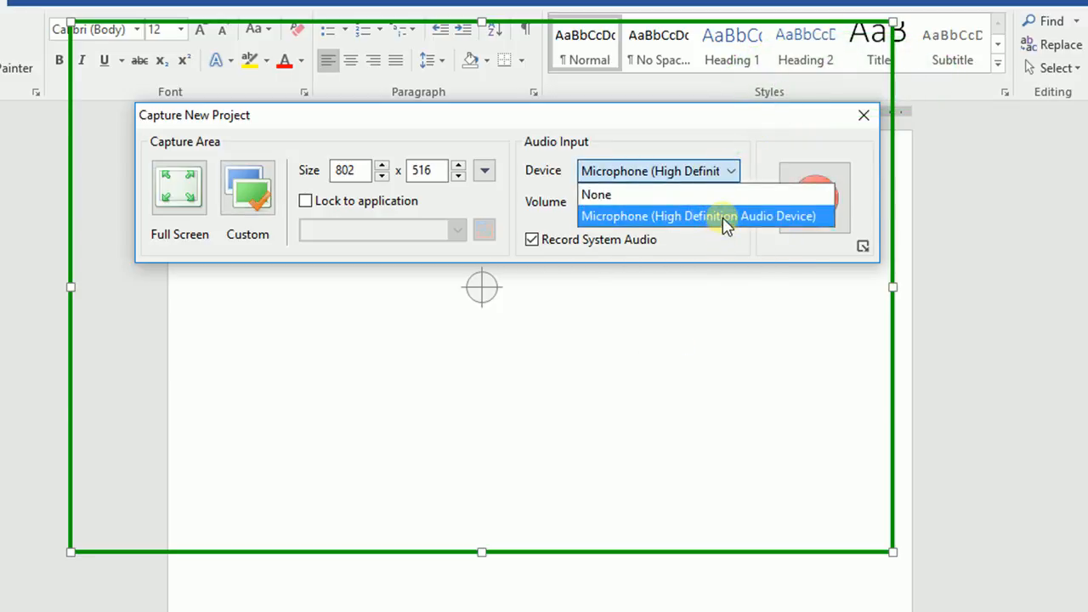
click(704, 214)
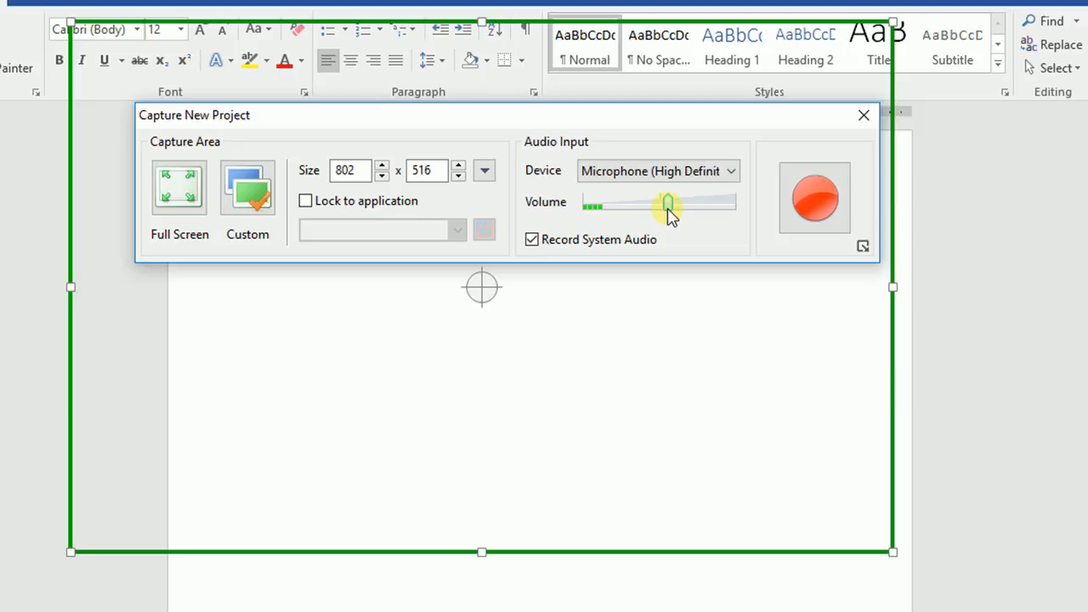
drag(667, 204, 717, 203)
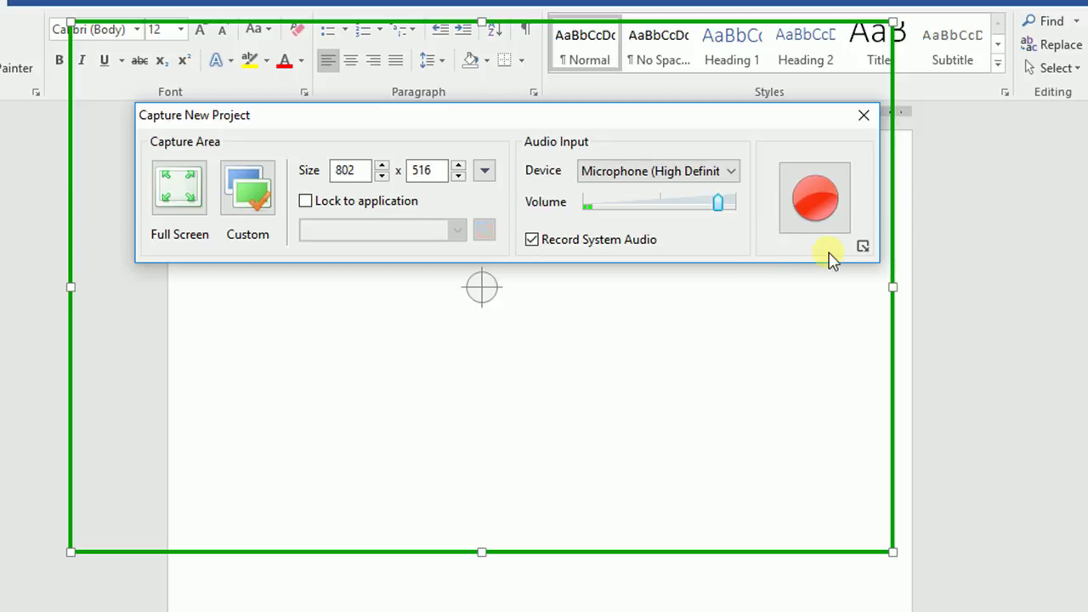
mouse_move(864, 252)
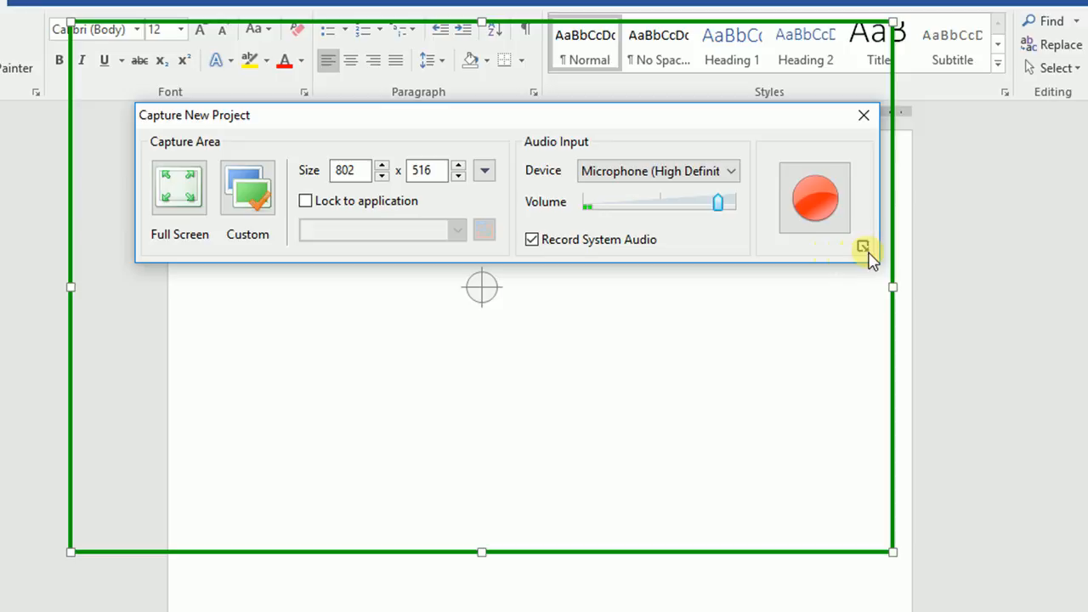
mouse_move(863, 248)
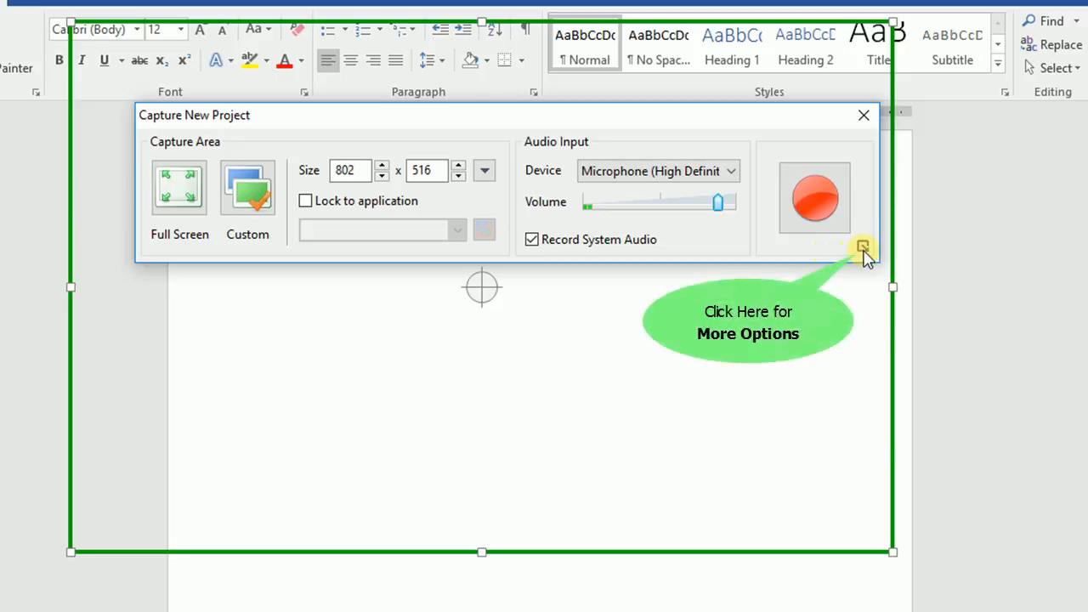
Step: Run Auto Calibrate on the audio input from More Options and return to the capture settings
click(862, 248)
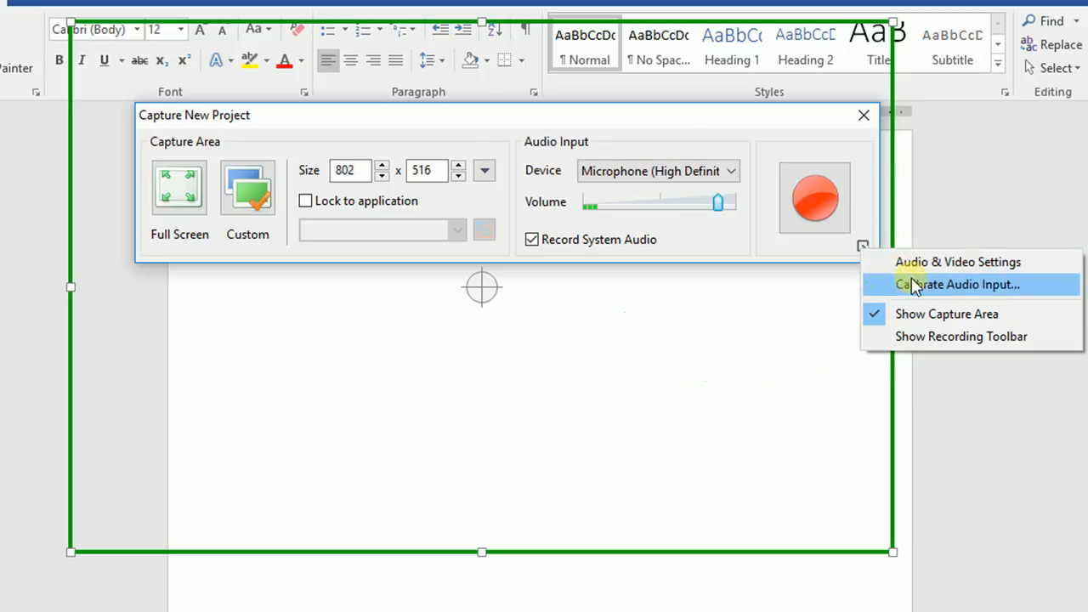
click(957, 283)
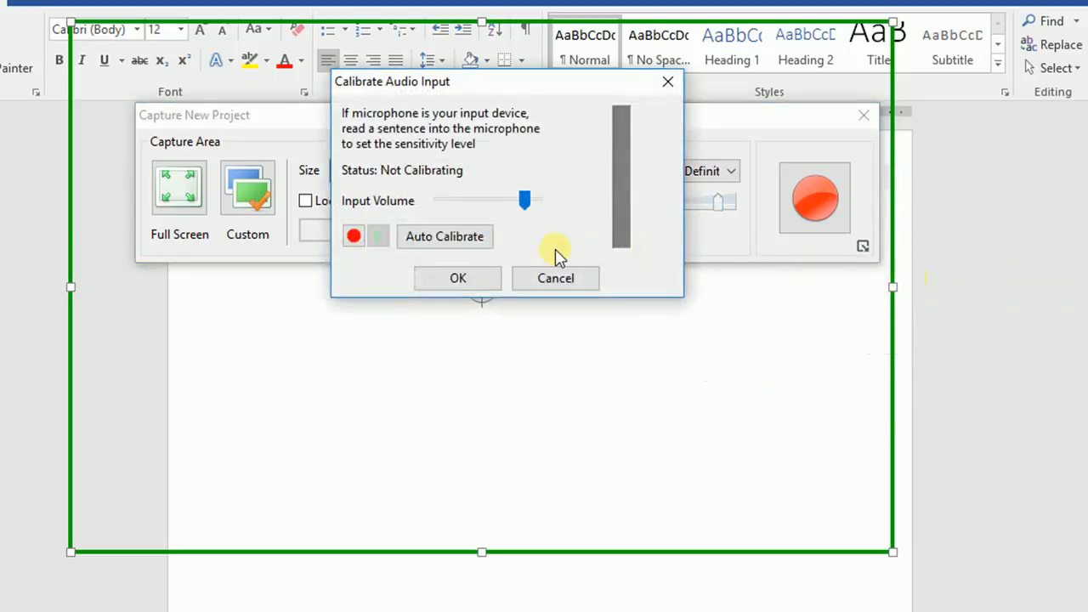
click(446, 236)
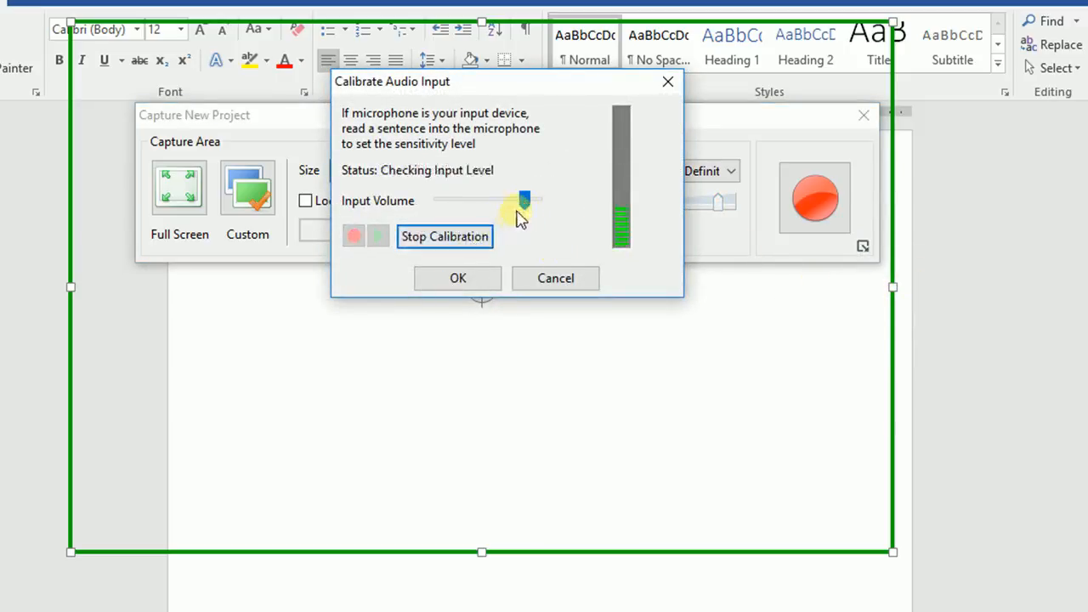
mouse_move(536, 229)
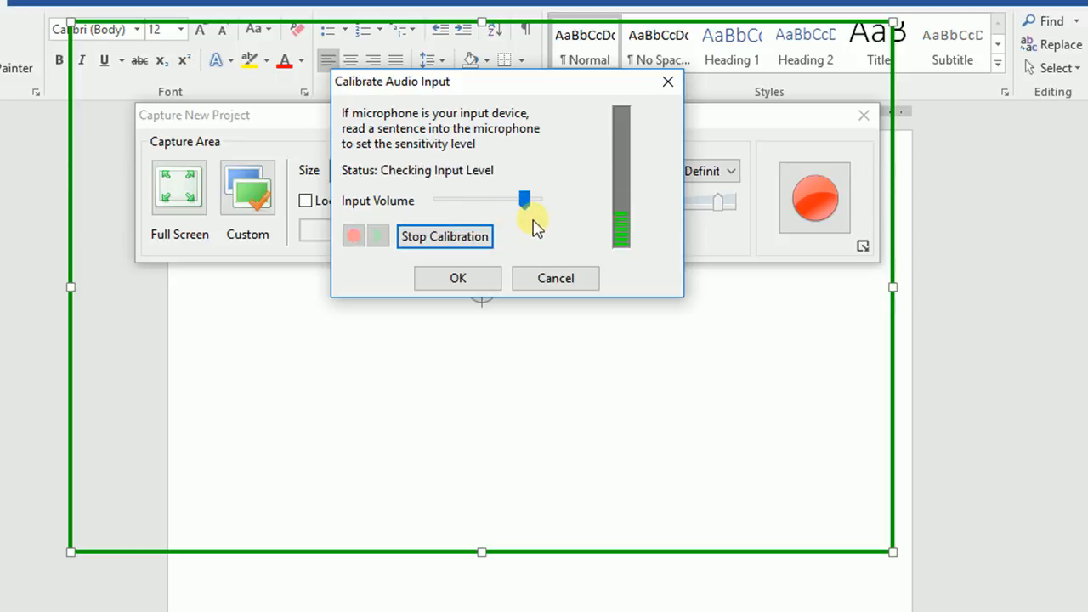
click(458, 279)
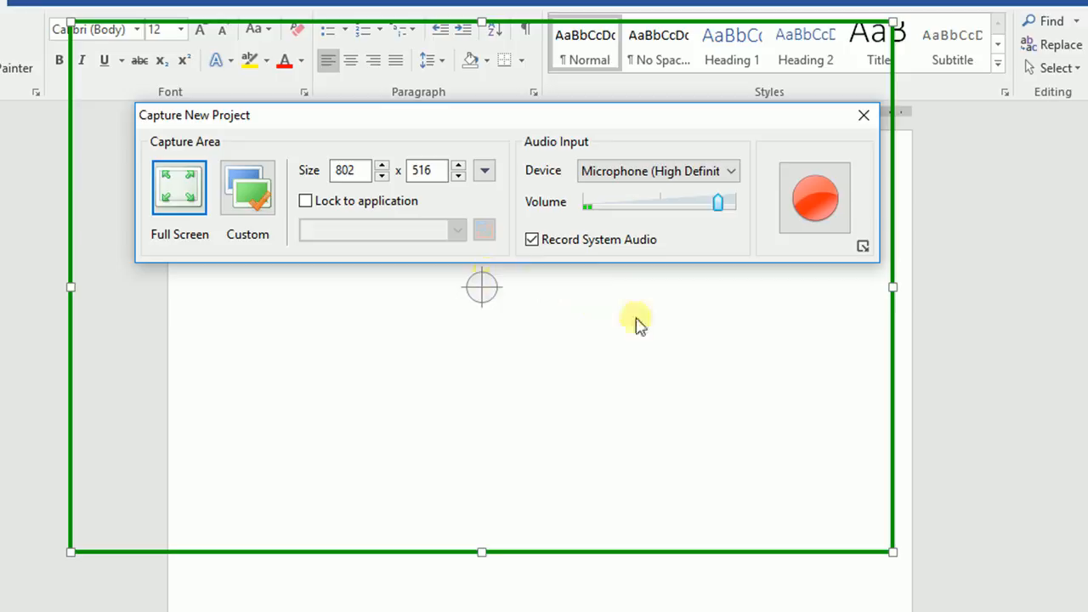
mouse_move(864, 320)
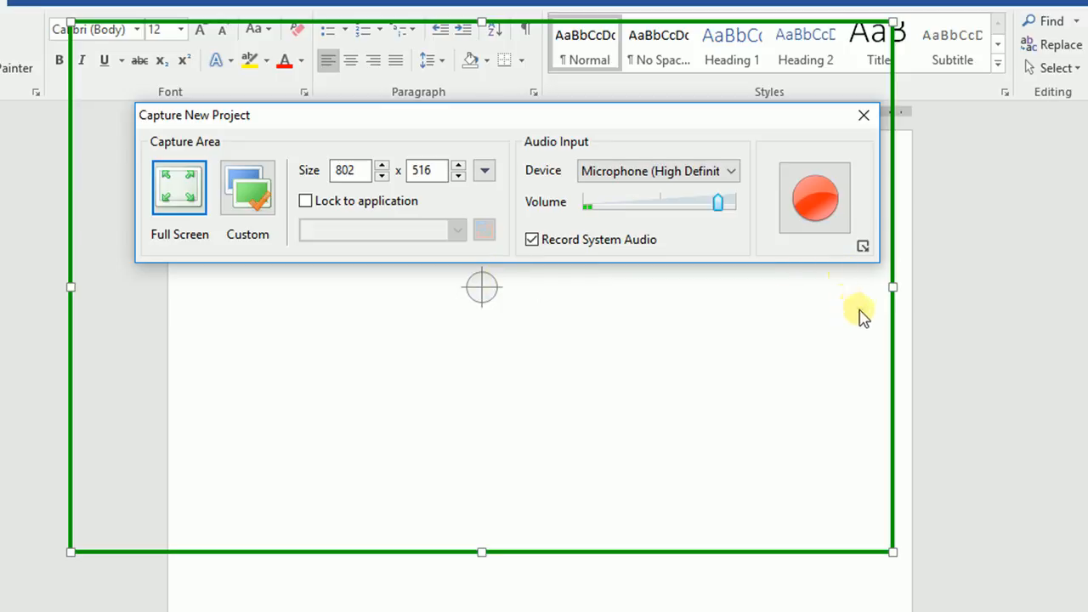
mouse_move(869, 272)
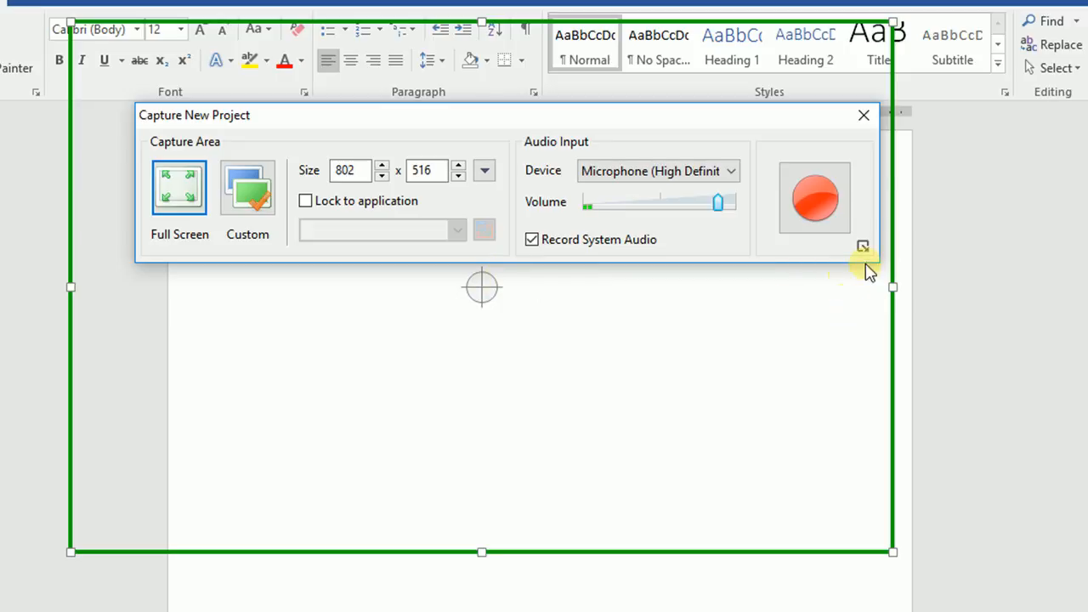
click(862, 245)
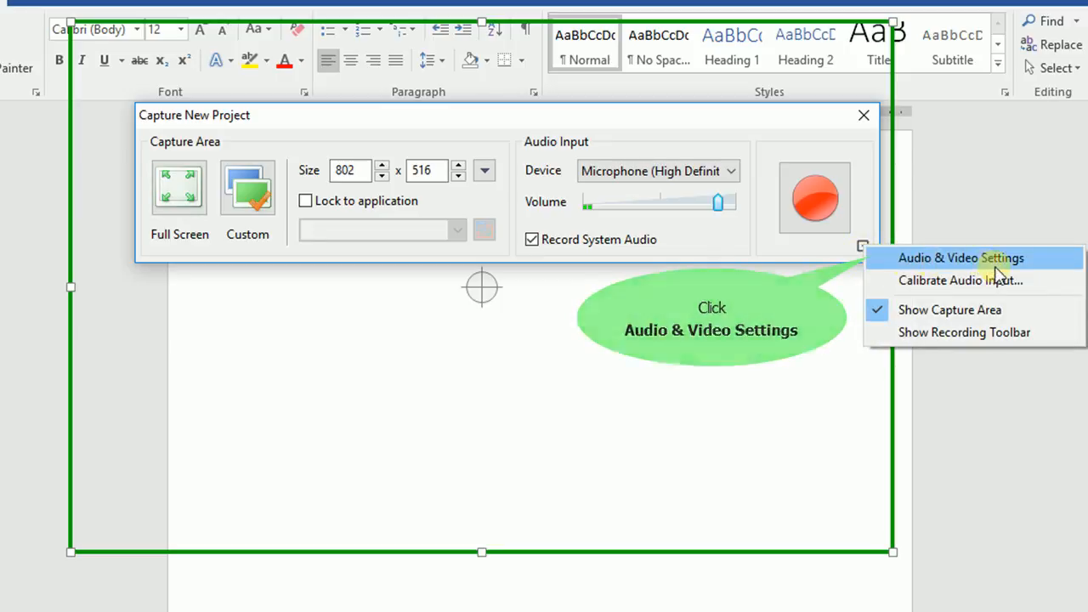
click(962, 259)
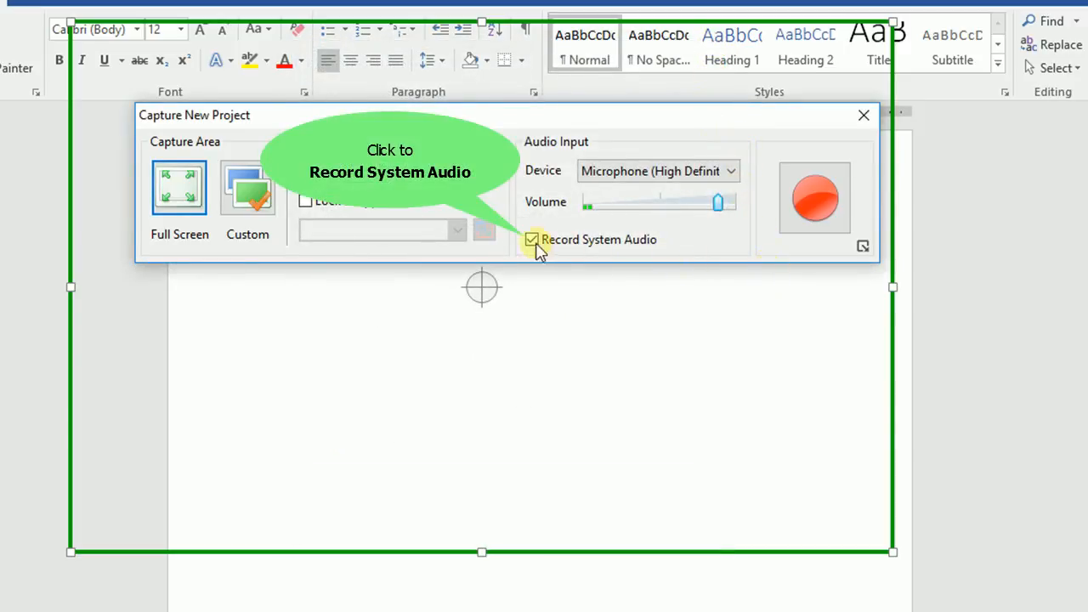
click(530, 239)
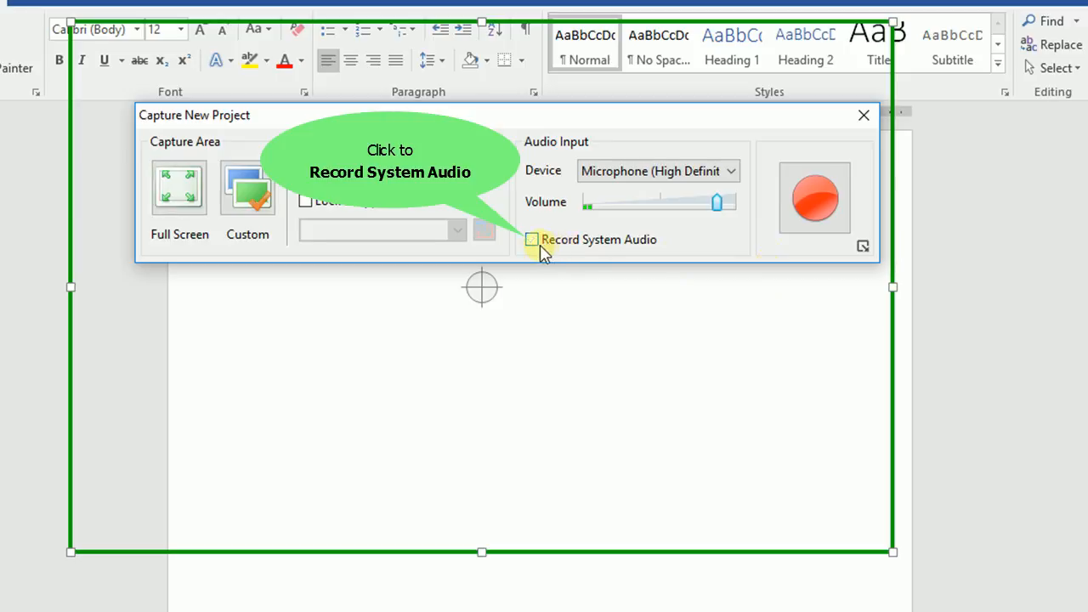
click(532, 238)
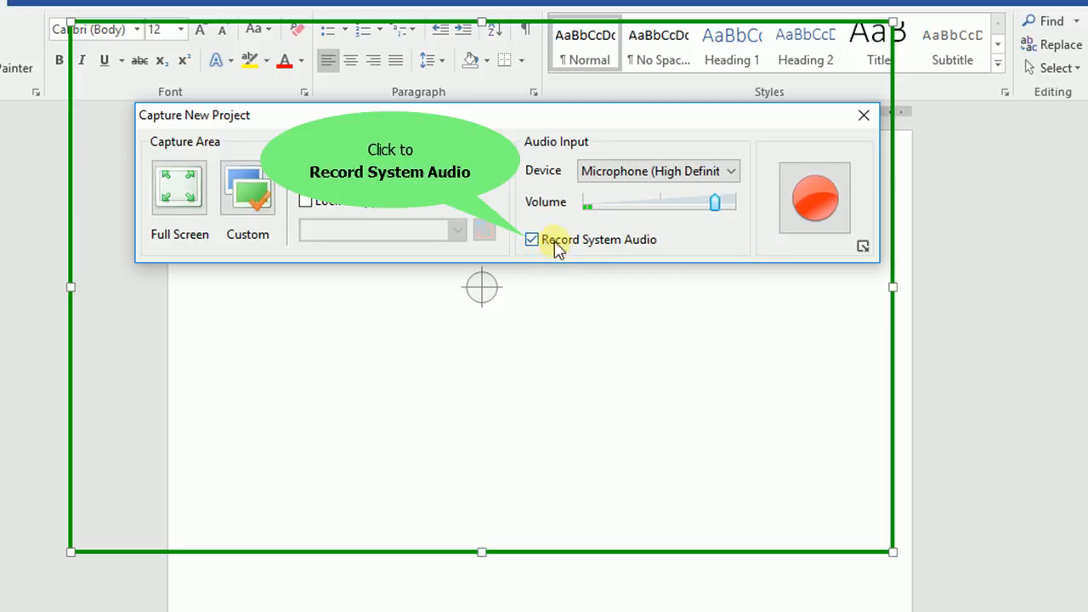
click(530, 240)
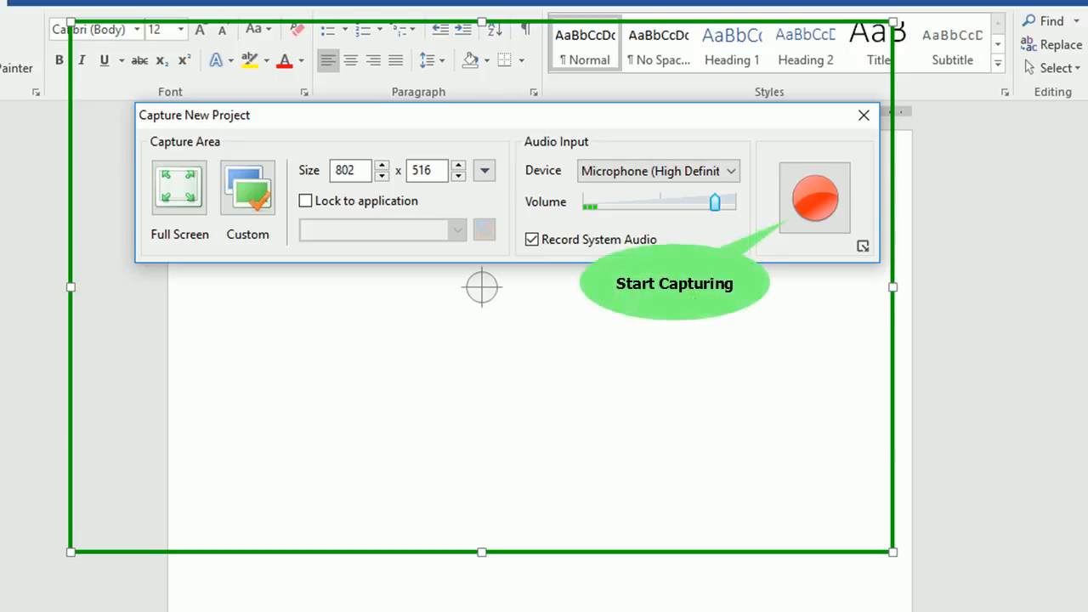
mouse_move(695, 306)
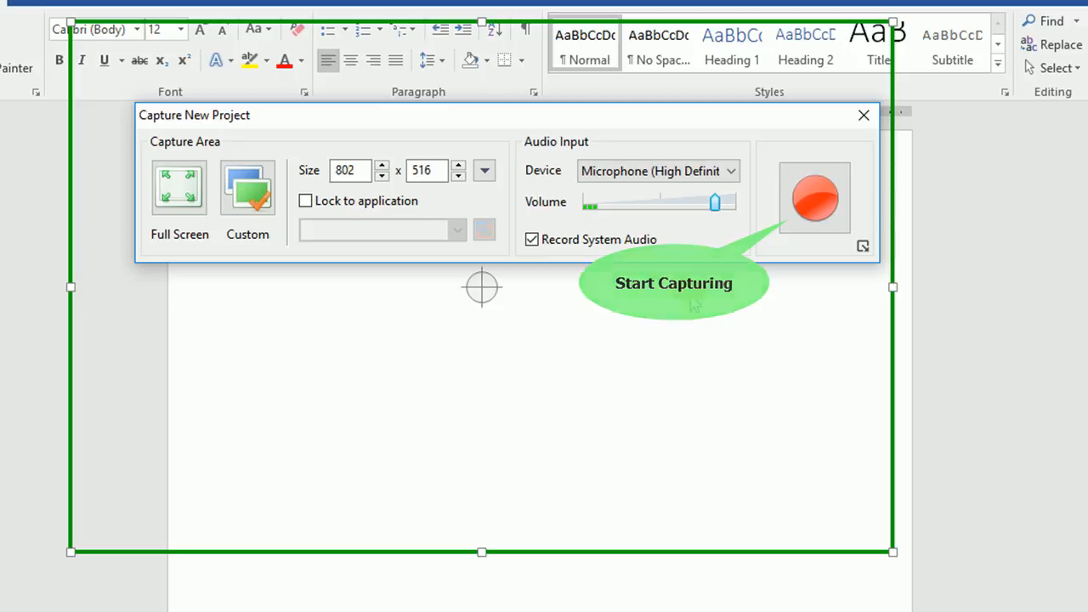
click(814, 197)
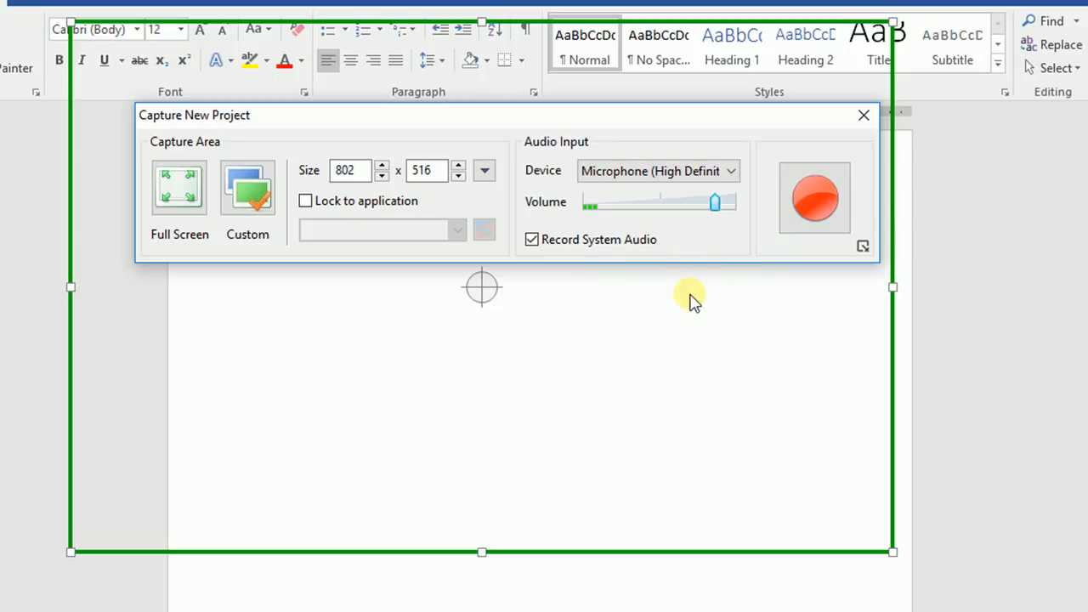